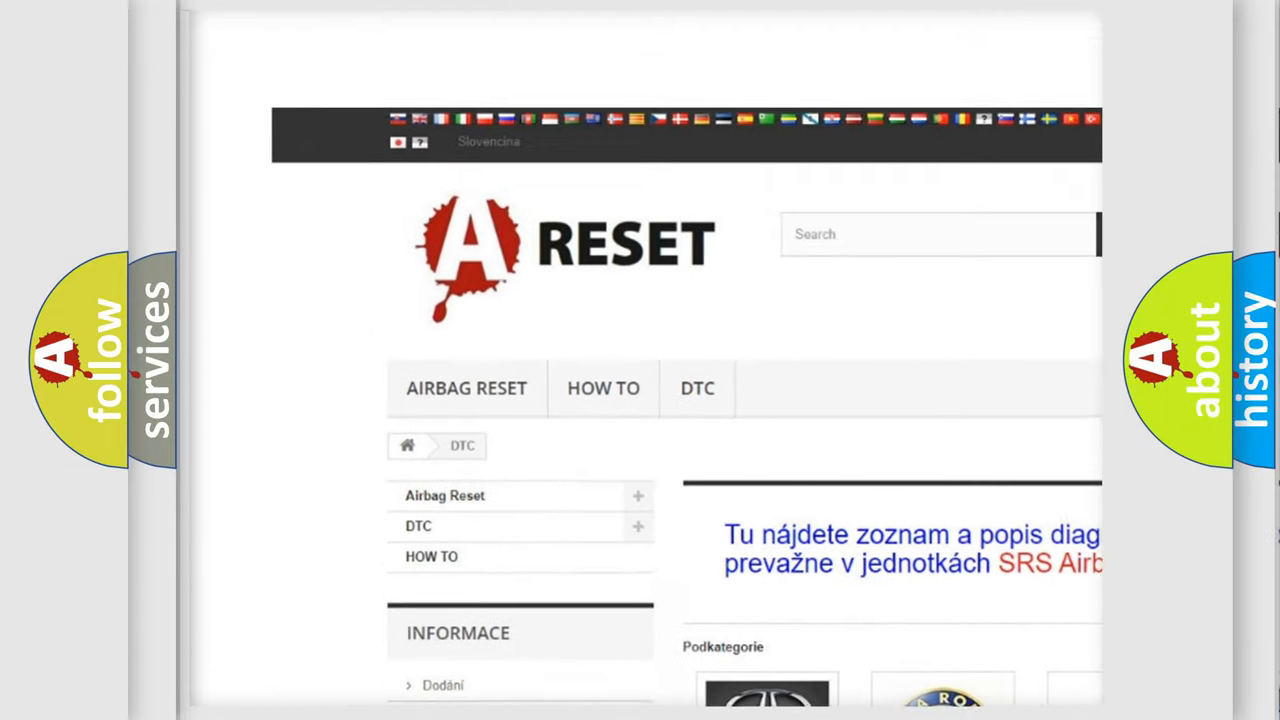
Open the Cadillac DTC category and browse through its code subcategory list.
{"action": "scroll", "scroll_direction": "down", "scroll_amount": 3}
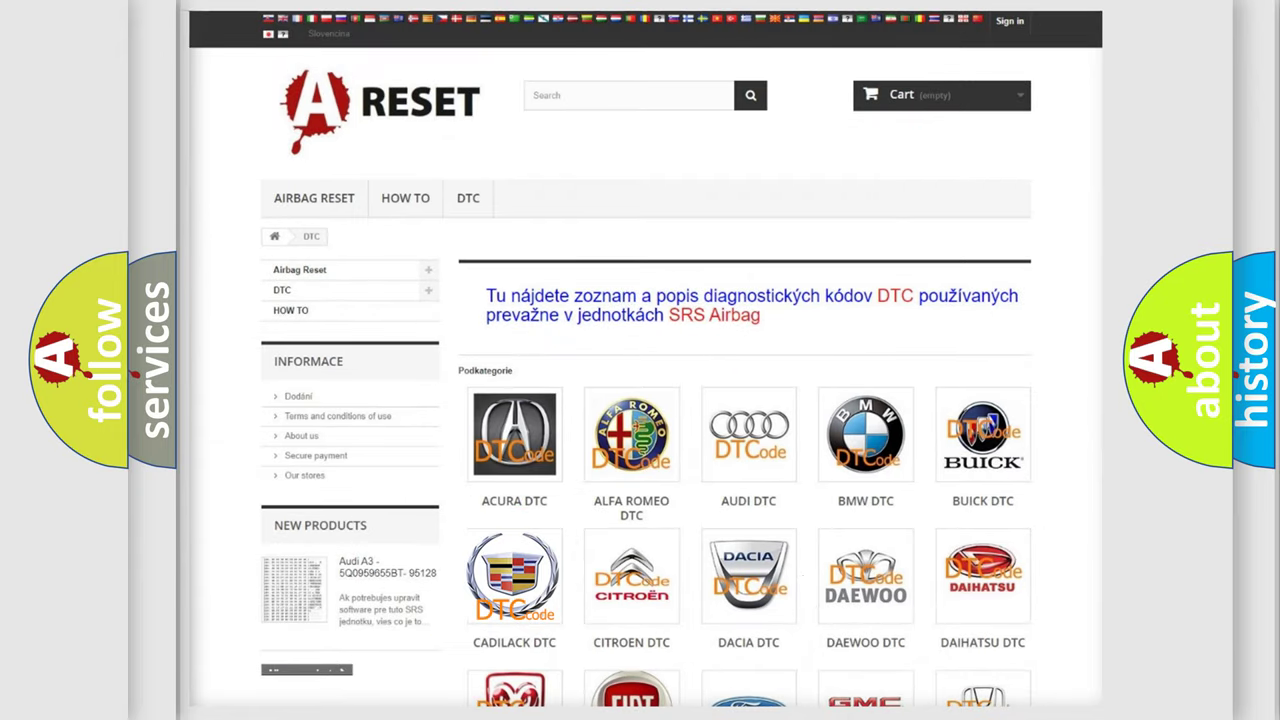
{"action": "left_click", "coordinate": [514, 576]}
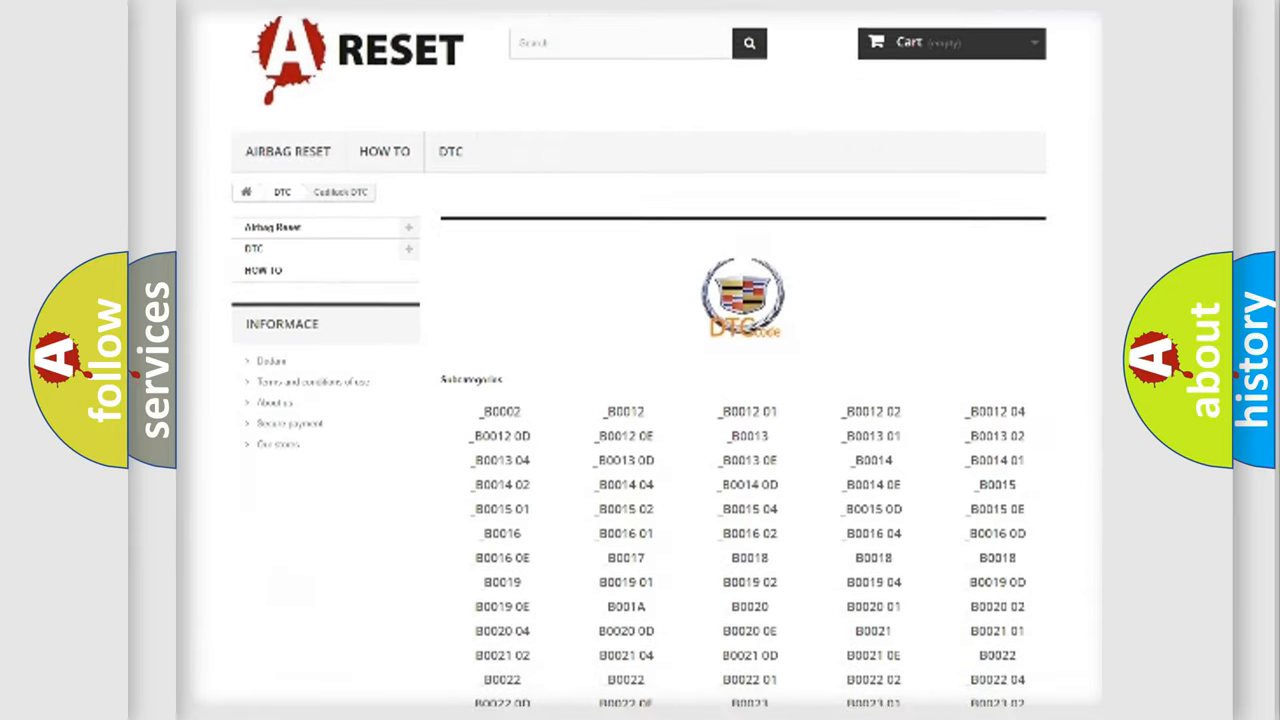
{"action": "scroll", "scroll_direction": "down", "scroll_amount": 3}
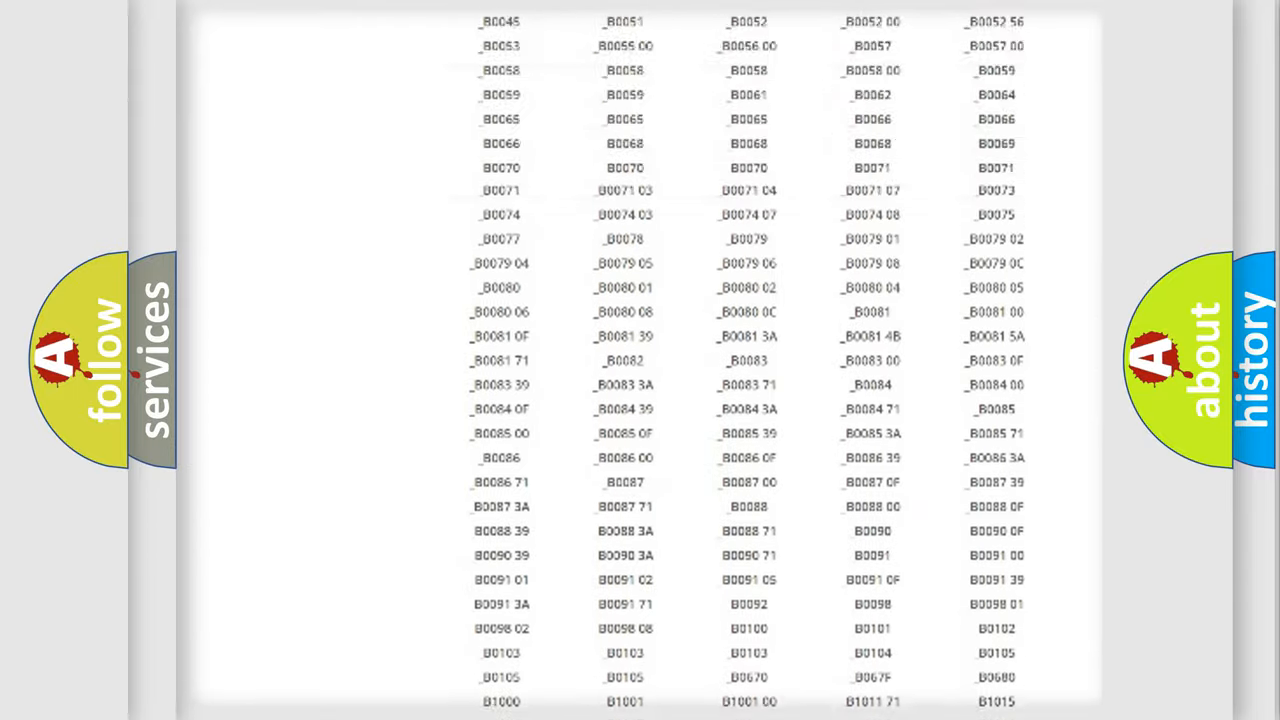
{"action": "scroll", "scroll_direction": "up", "scroll_amount": 3}
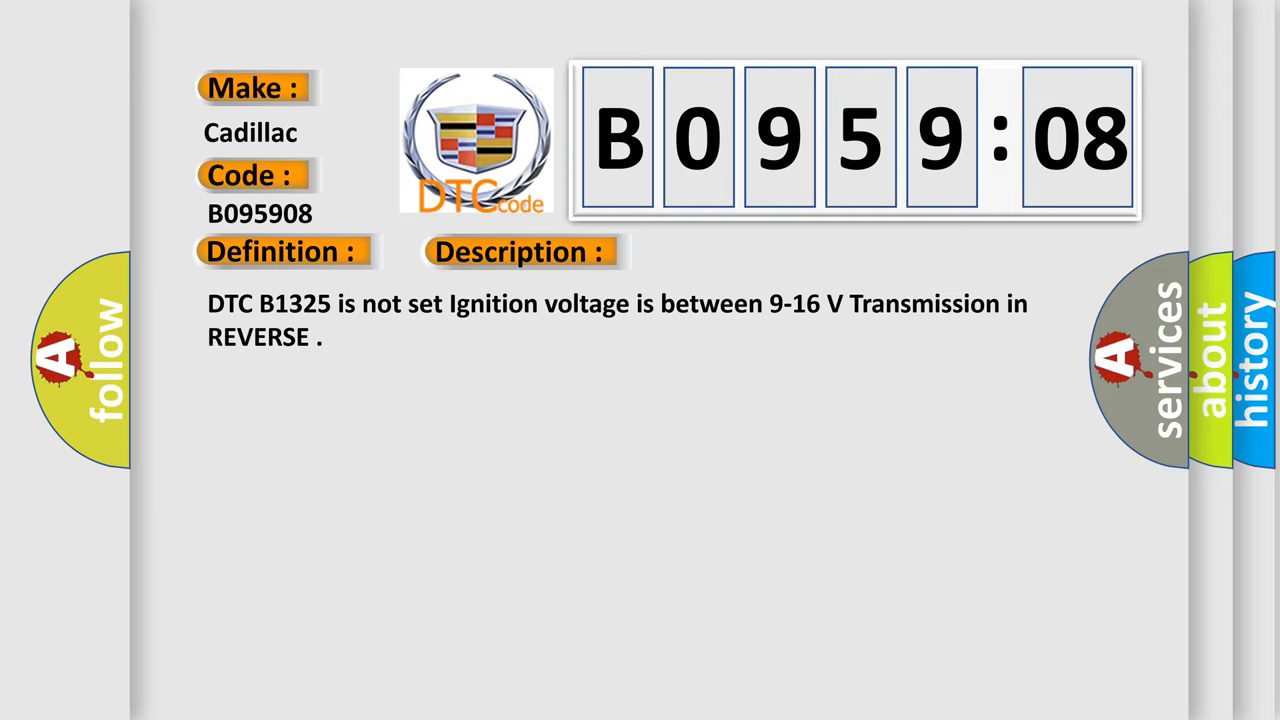
Advance the B095908 card to reveal the cause: invalid signal to object alarm module, bus failure.
{"action": "left_click", "coordinate": [732, 252]}
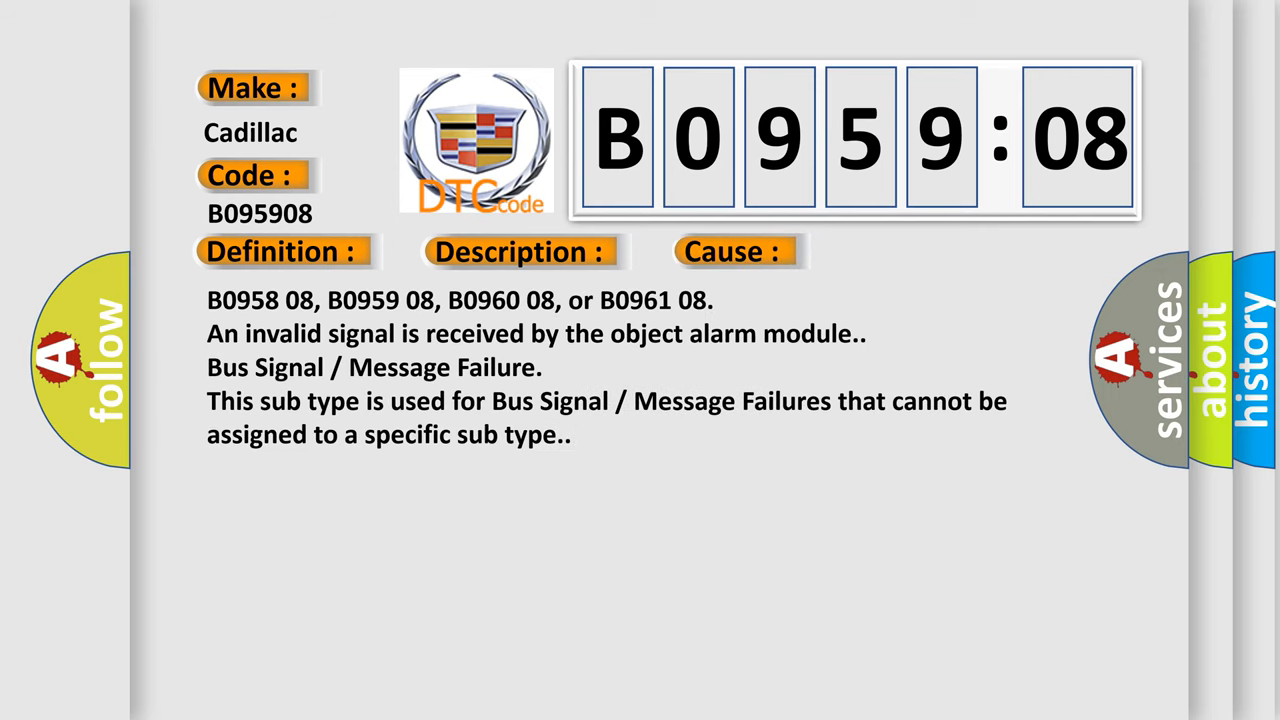